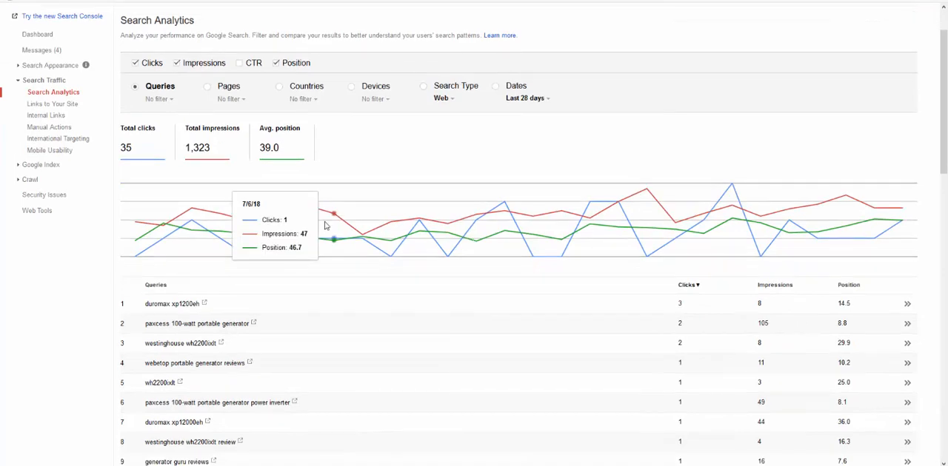
pyautogui.scroll(-3)
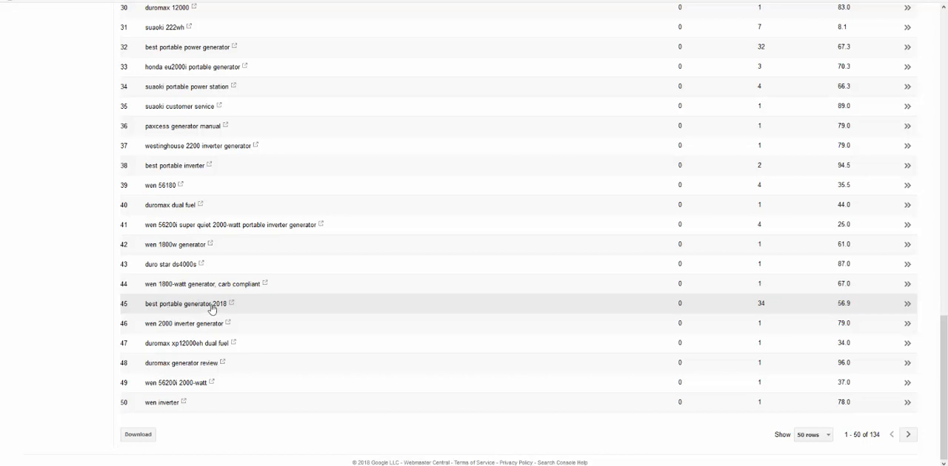
pyautogui.moveTo(766, 316)
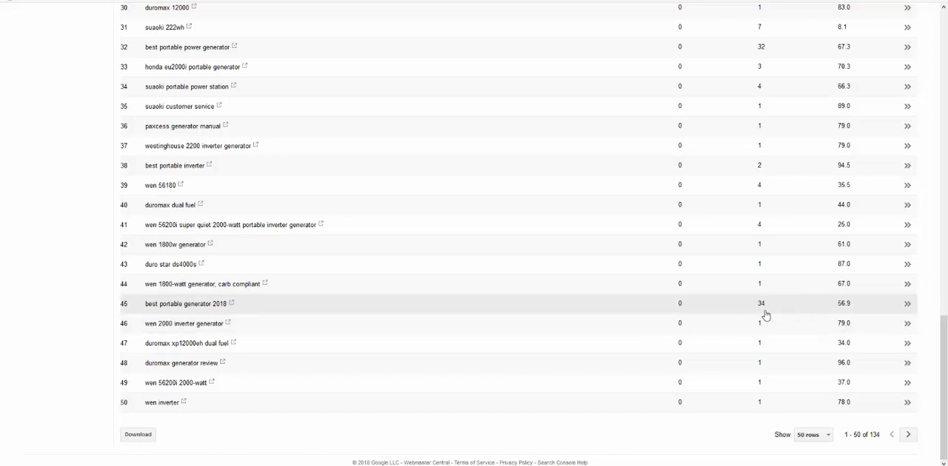
pyautogui.moveTo(850, 311)
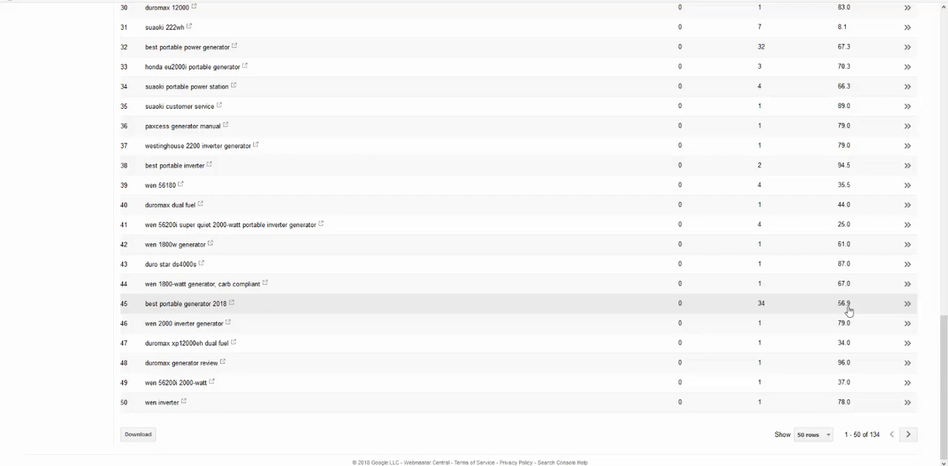
pyautogui.moveTo(718, 243)
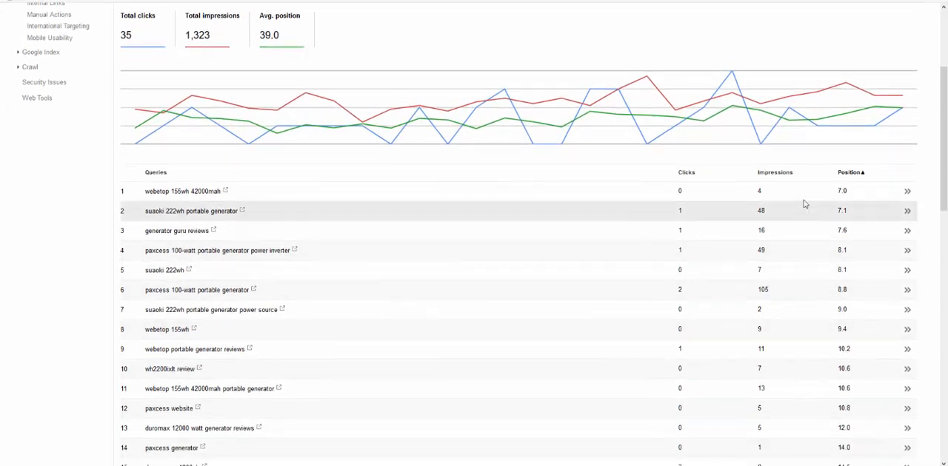
pyautogui.moveTo(805, 347)
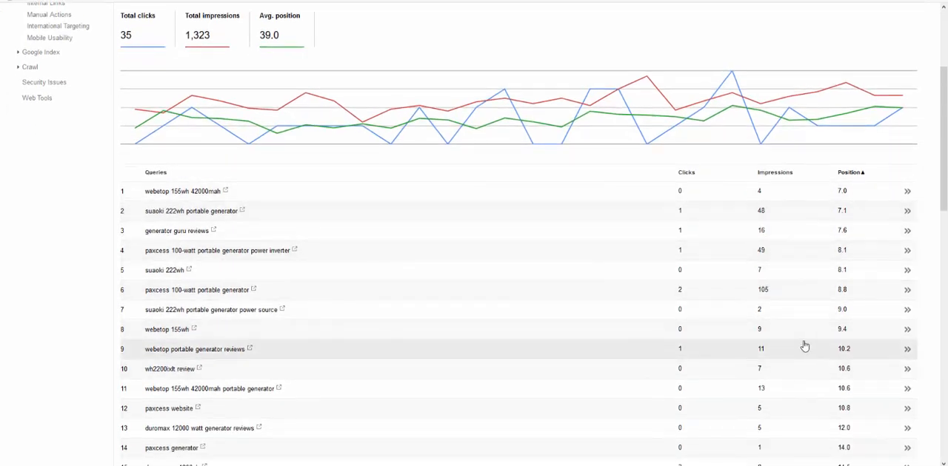
pyautogui.moveTo(322, 335)
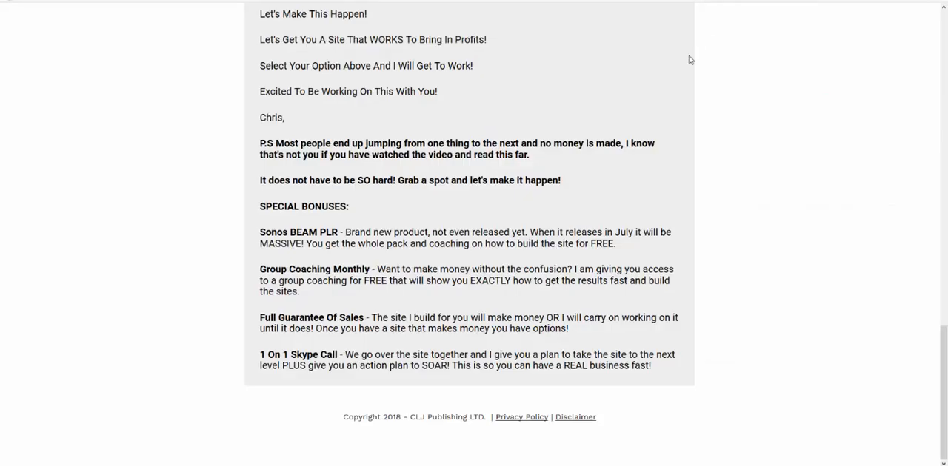
pyautogui.scroll(3)
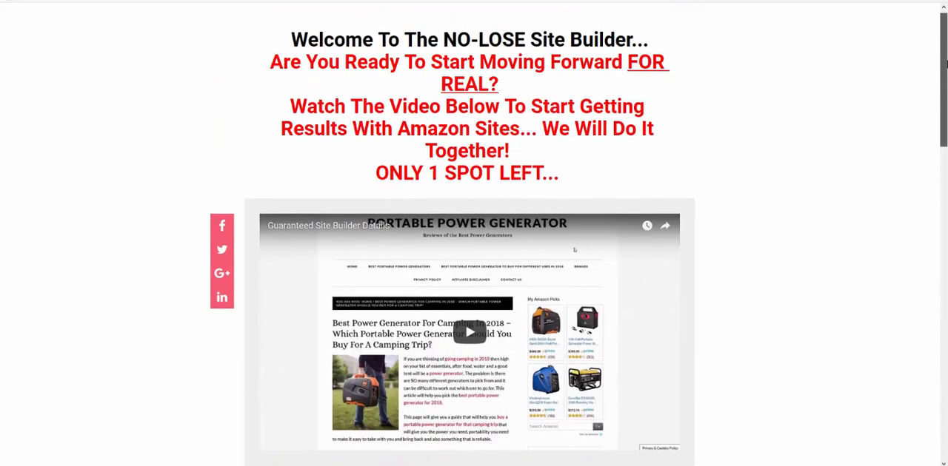
pyautogui.scroll(-3)
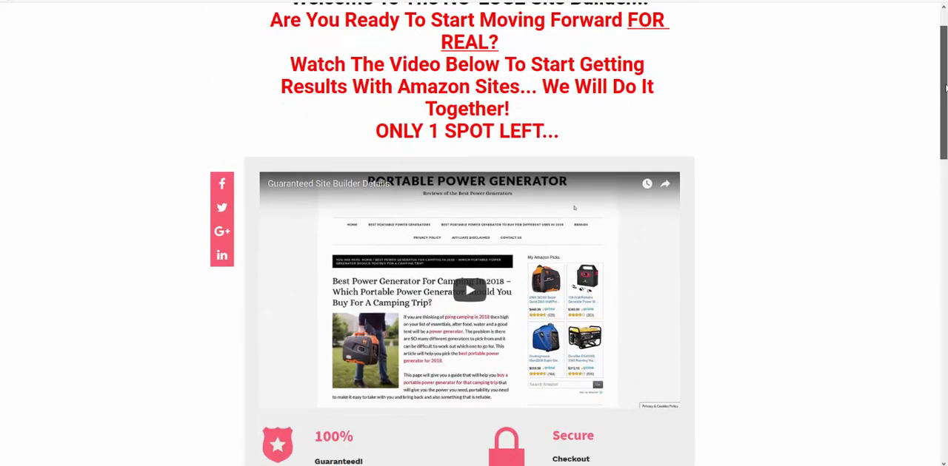
pyautogui.scroll(-3)
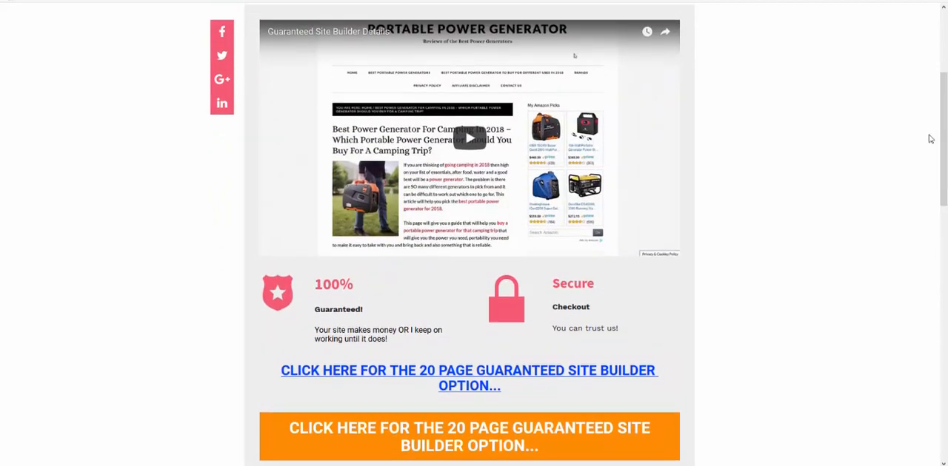
pyautogui.moveTo(682, 144)
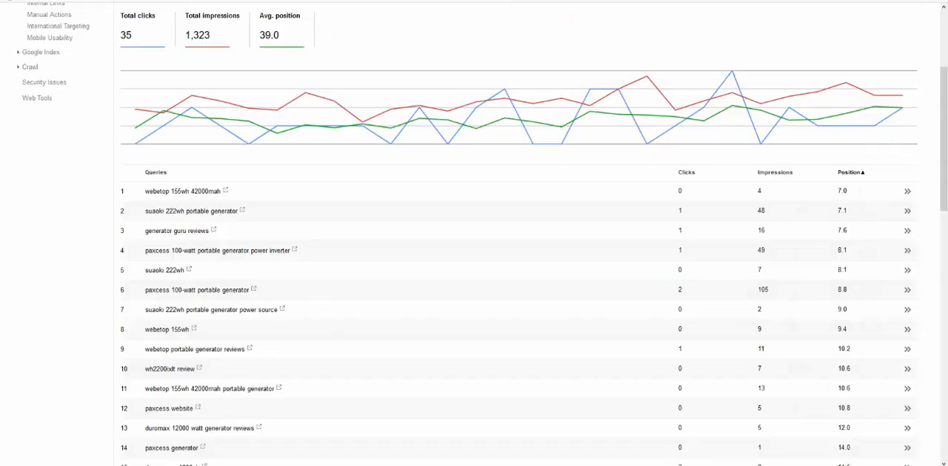
pyautogui.scroll(-3)
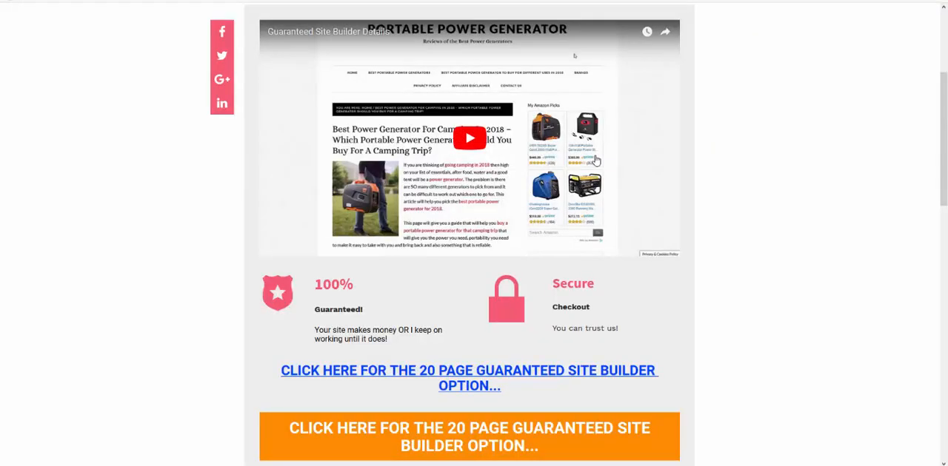
pyautogui.scroll(-3)
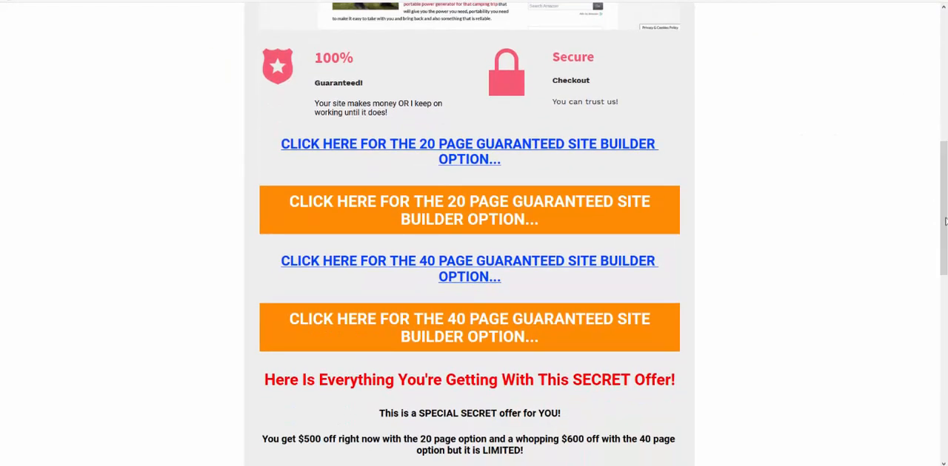
pyautogui.scroll(-3)
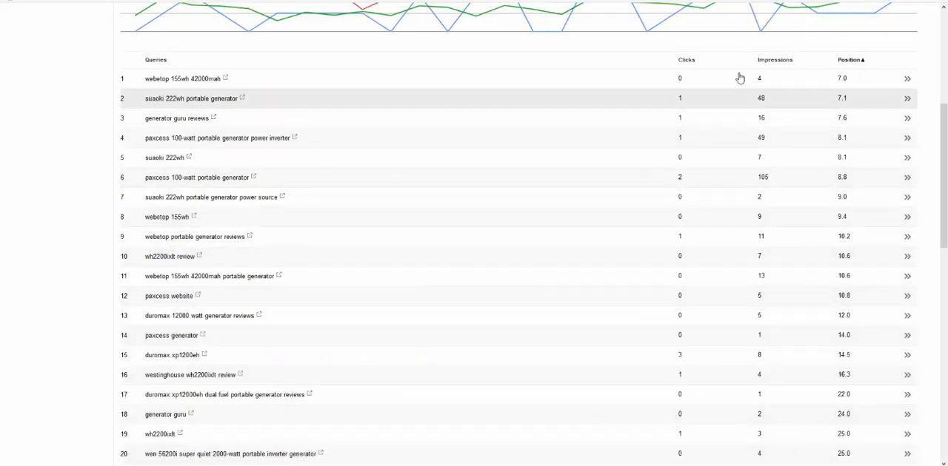
pyautogui.moveTo(724, 266)
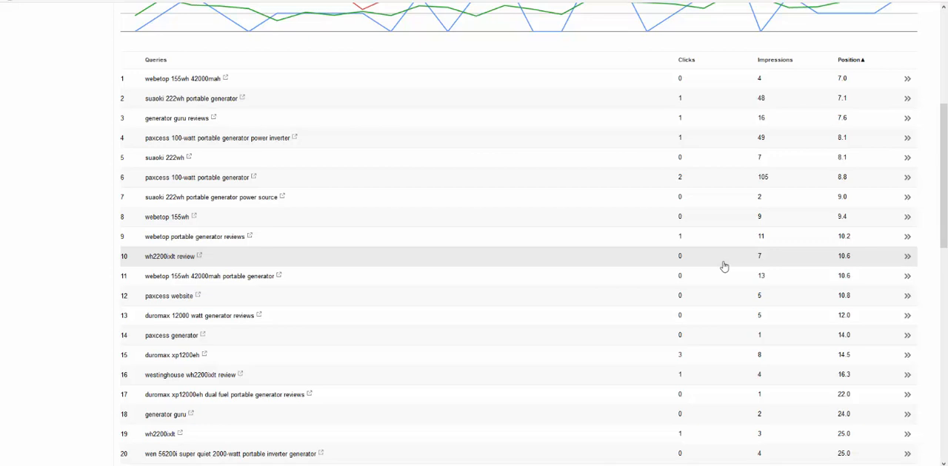
pyautogui.moveTo(880, 49)
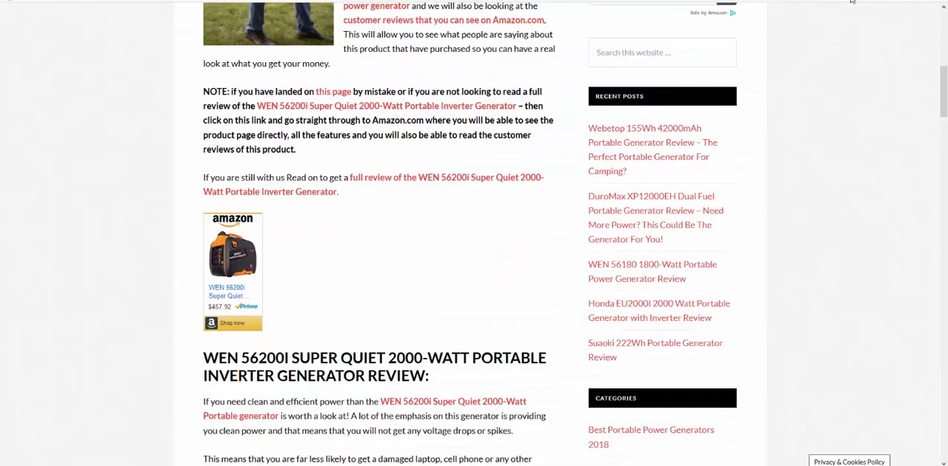
pyautogui.scroll(-3)
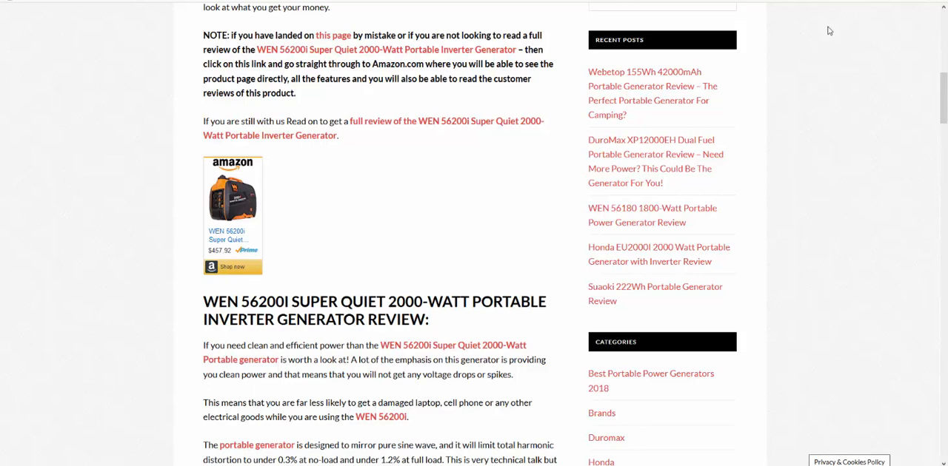
pyautogui.moveTo(777, 71)
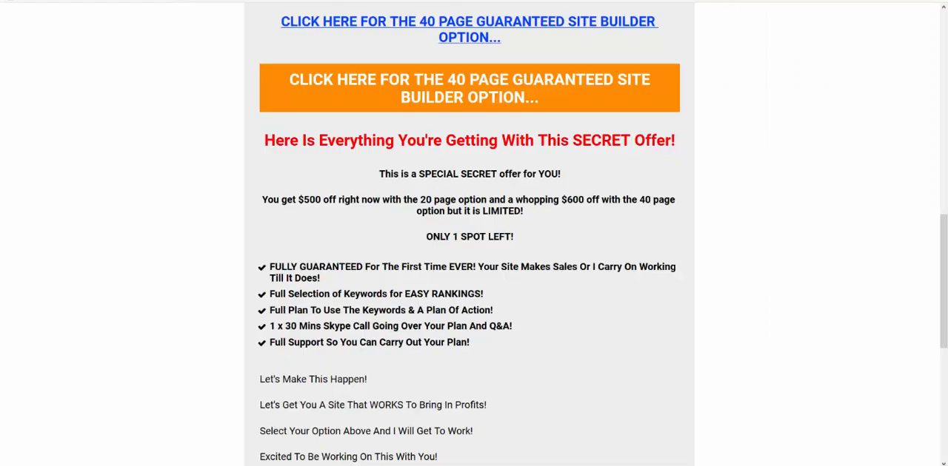
pyautogui.scroll(-3)
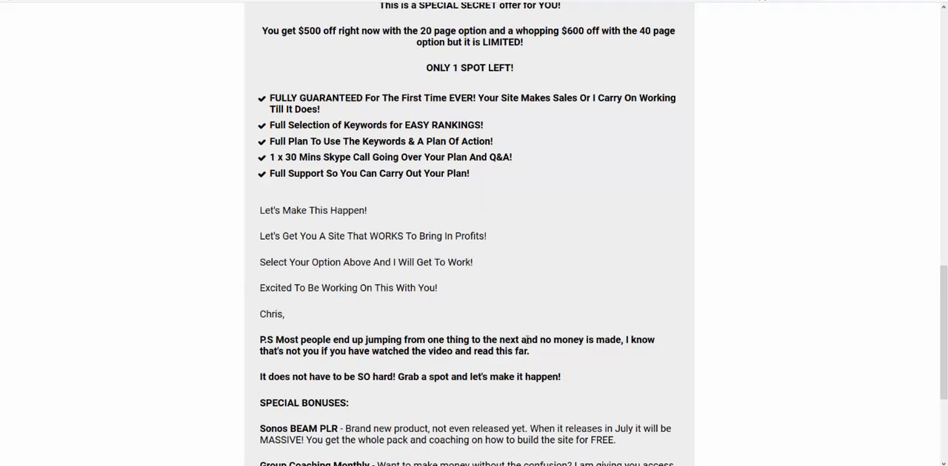